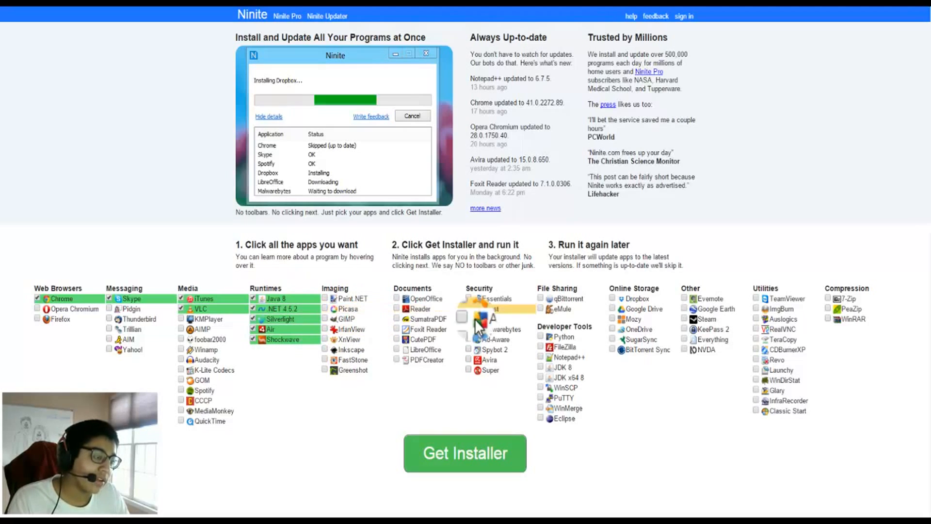
pyautogui.moveTo(436, 308)
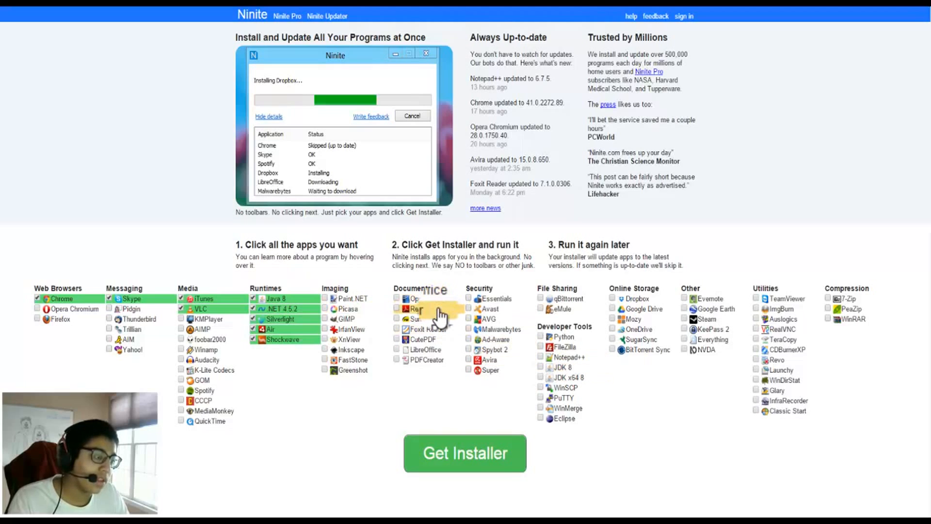
# - Add Adobe Reader to the apps checked for the installer
pyautogui.click(468, 319)
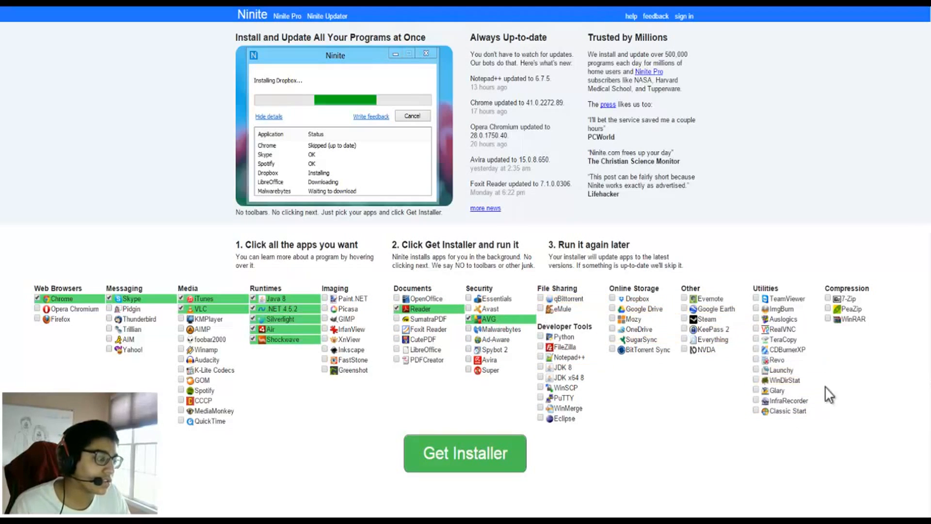
pyautogui.moveTo(464, 456)
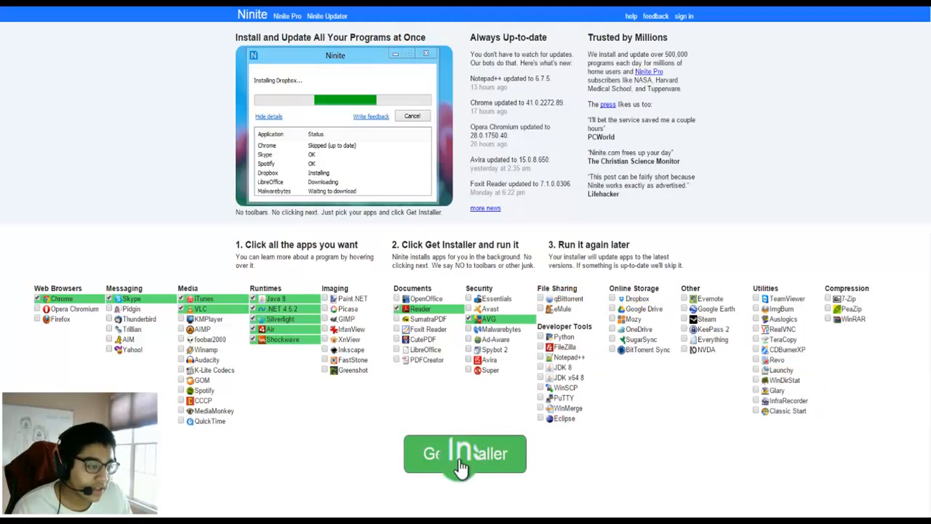
# - Get the custom installer and retry so the .exe download completes
pyautogui.click(464, 454)
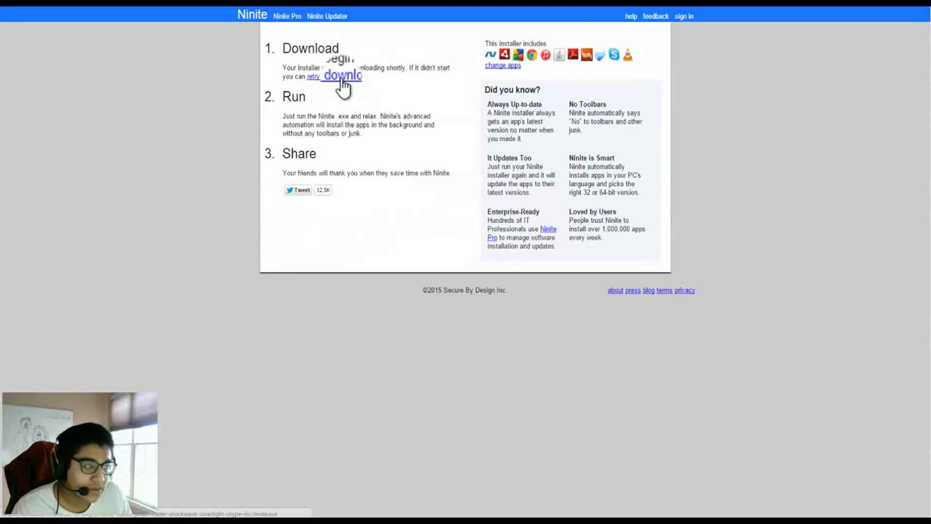
pyautogui.click(332, 75)
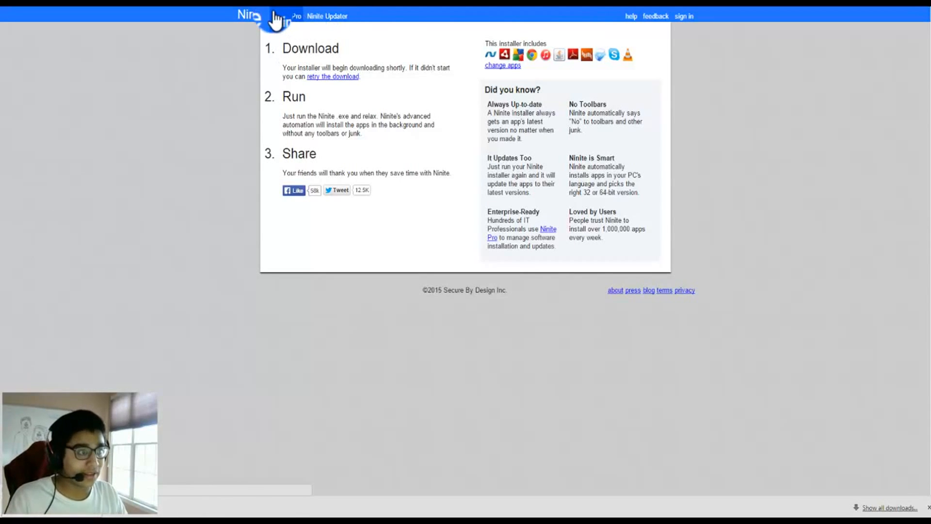
# - Visit the Ninite Pro page, then return to the Ninite home page
pyautogui.click(249, 15)
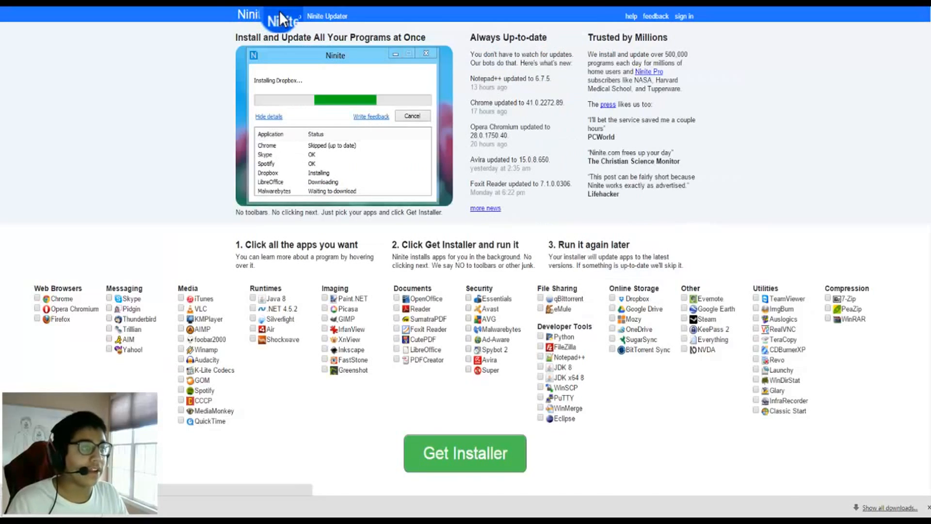
pyautogui.click(287, 16)
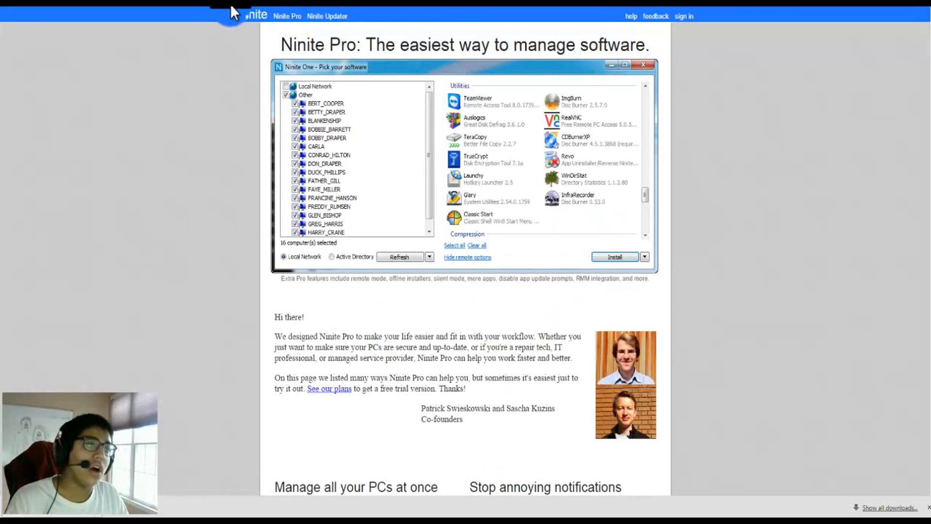
pyautogui.moveTo(255, 23)
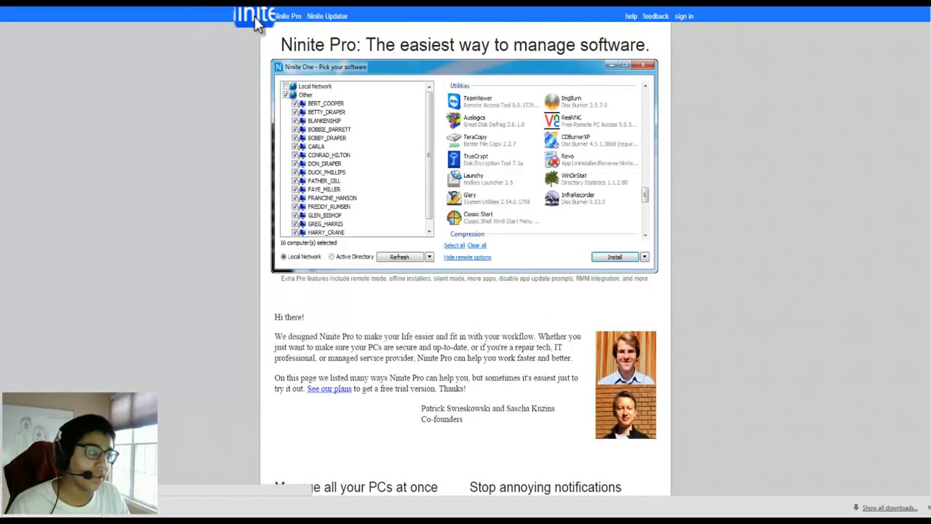
pyautogui.click(253, 16)
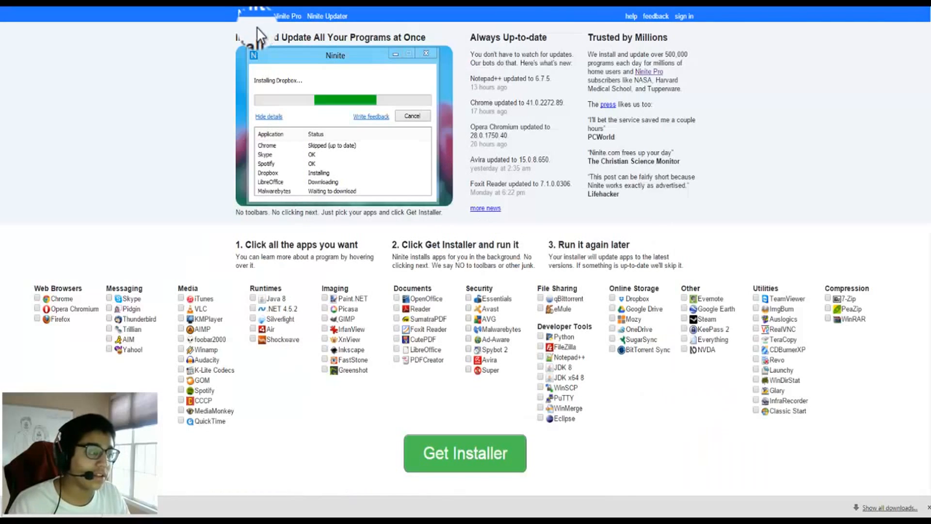